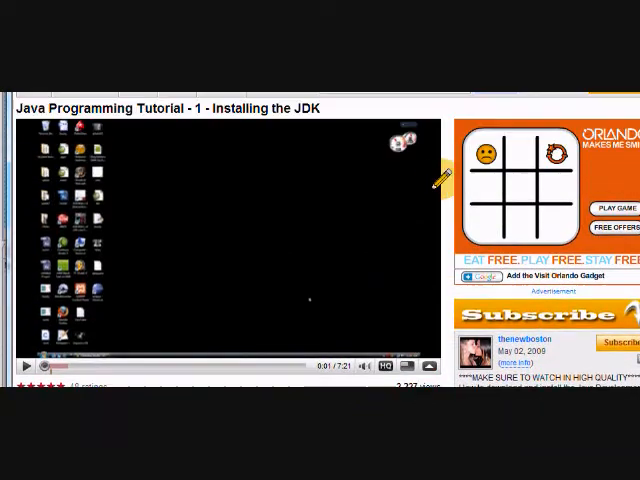
- Review the Employee class getters alongside the EmployeeTest code that prints employee one's names
scroll("down", 3)
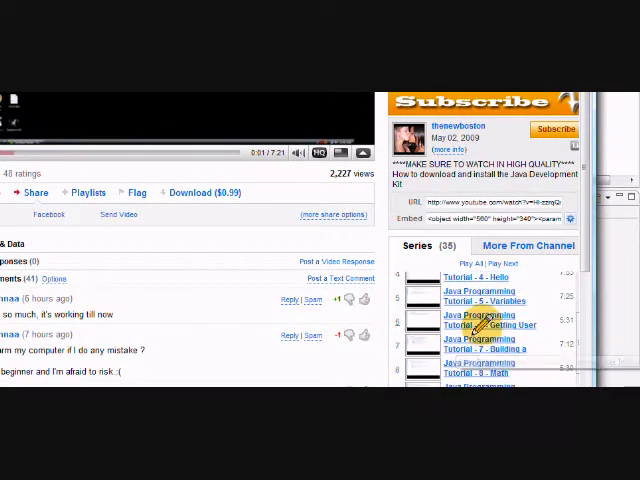
scroll("down", 3)
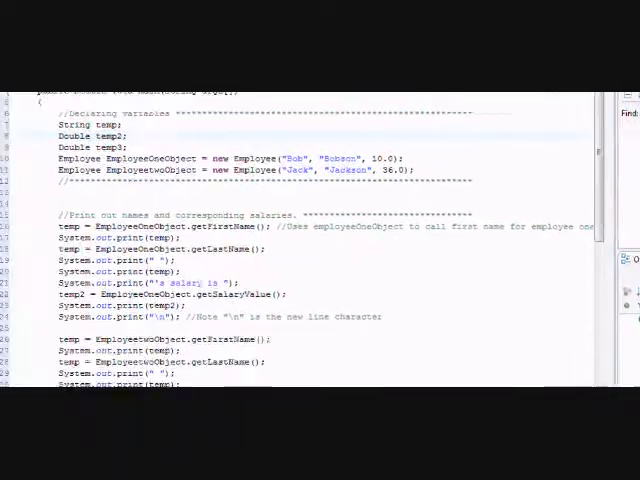
scroll("down", 3)
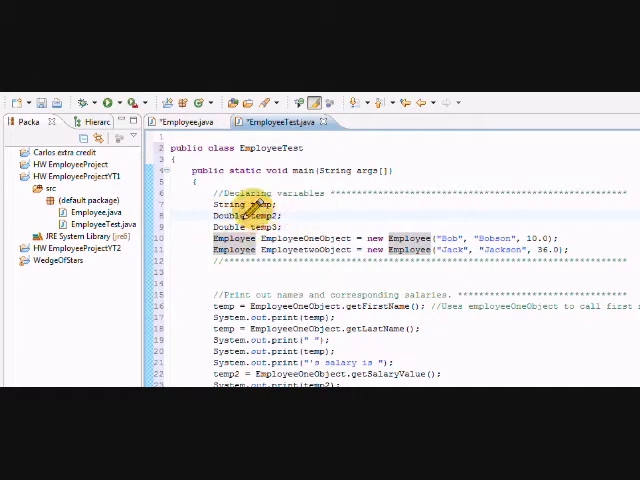
mouse_move(340, 250)
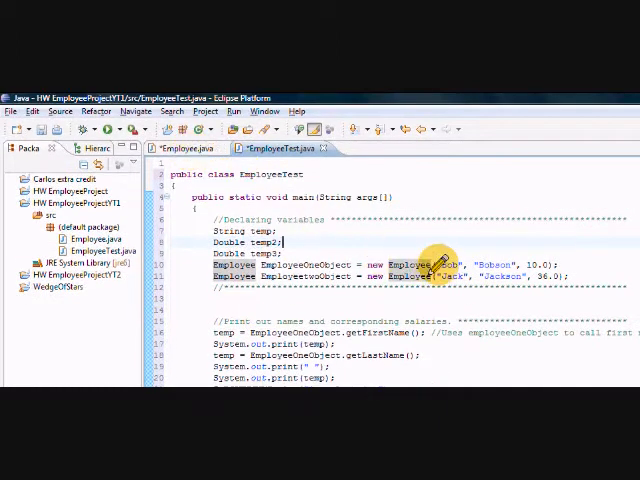
left_click(184, 148)
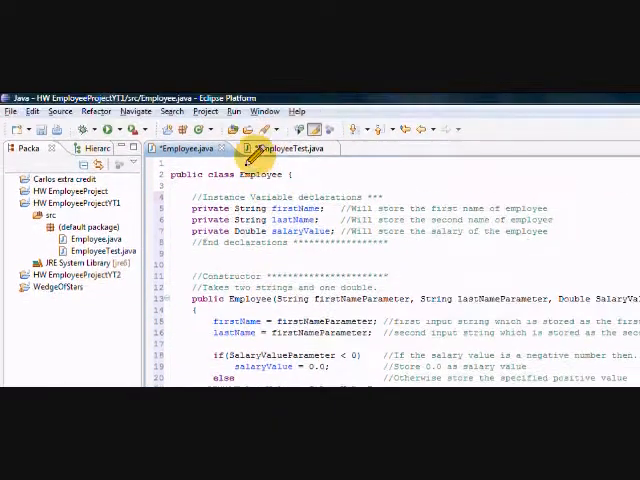
left_click(288, 148)
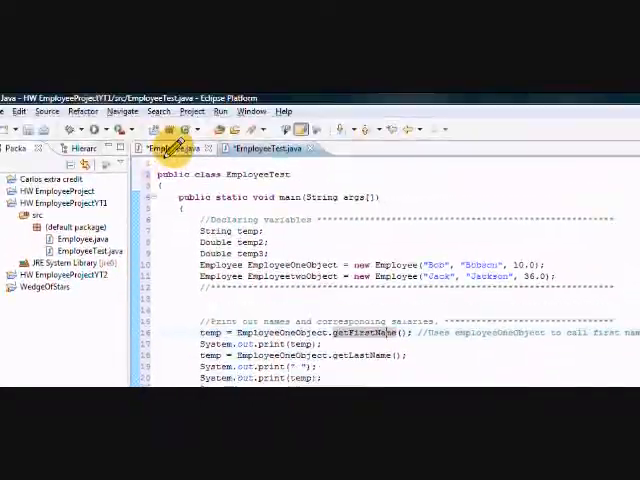
left_click(170, 148)
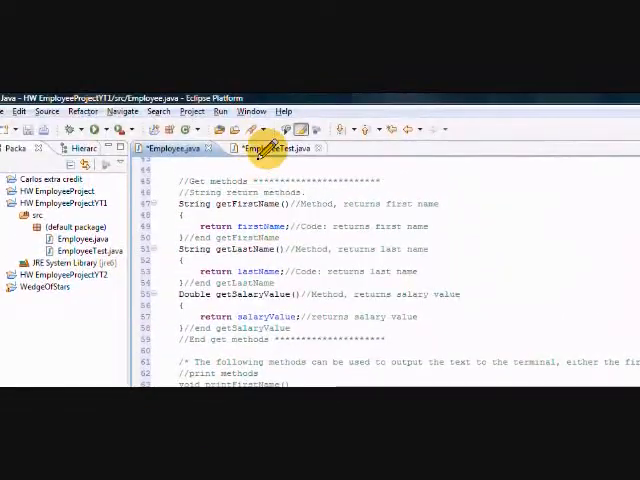
left_click(270, 148)
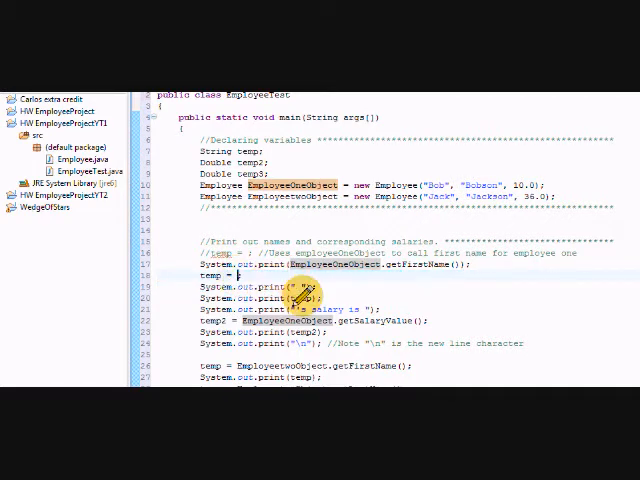
- Print employee one's last name directly via System.out.print(EmployeeOneObject.getLastName())
type("EmployeeOneObject.getLastName());")
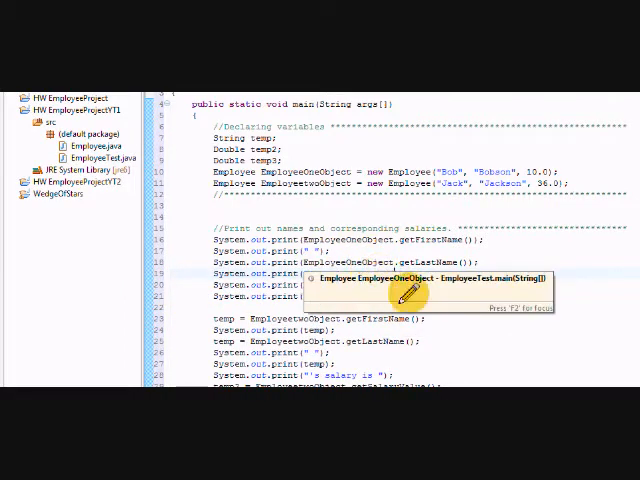
- Scroll to the salary-raising section using setSalaryValue with getSalaryValue() * 1.1
scroll("down", 3)
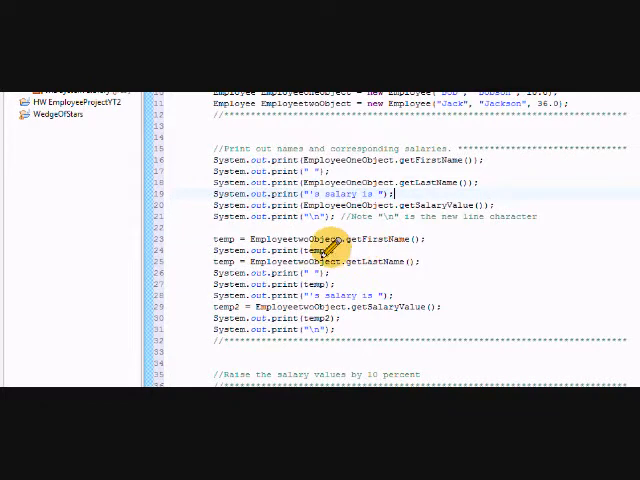
scroll("down", 3)
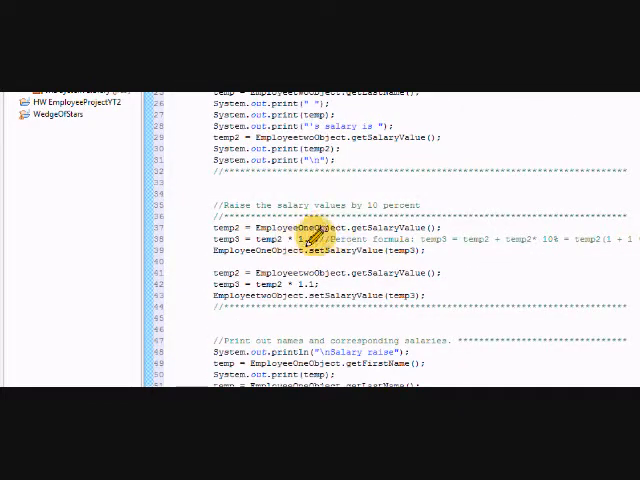
mouse_move(384, 276)
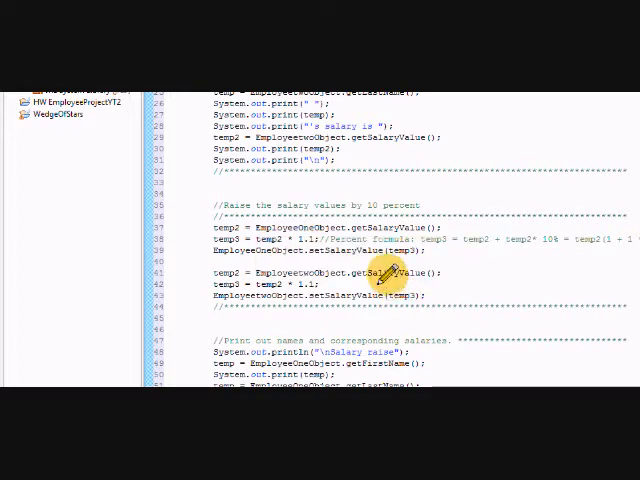
mouse_move(244, 224)
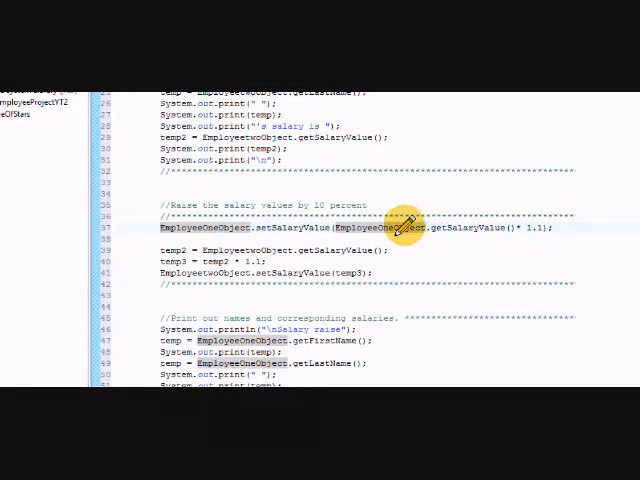
scroll("down", 3)
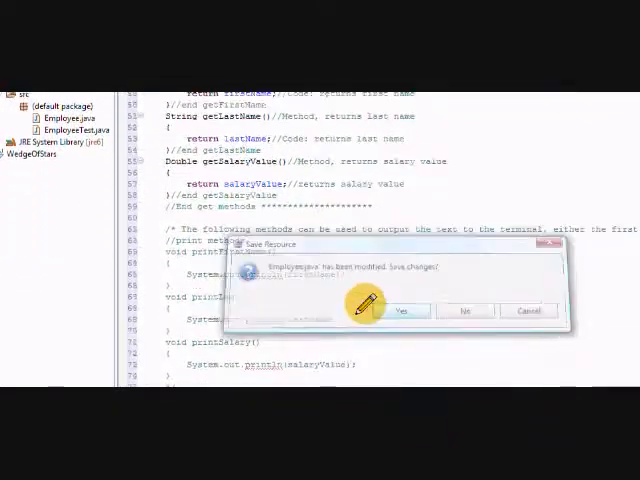
left_click(400, 310)
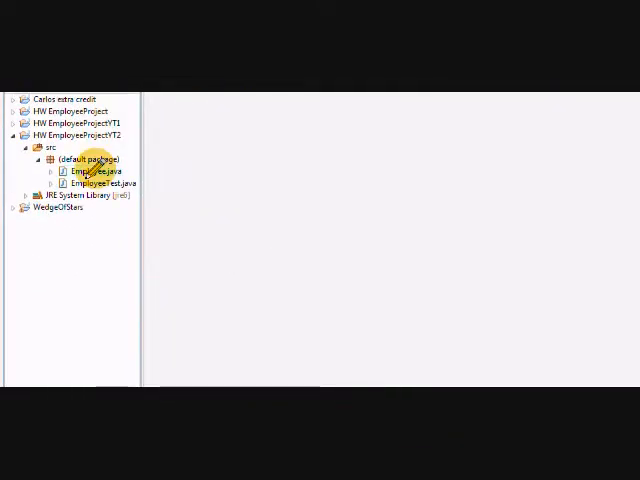
double_click(92, 170)
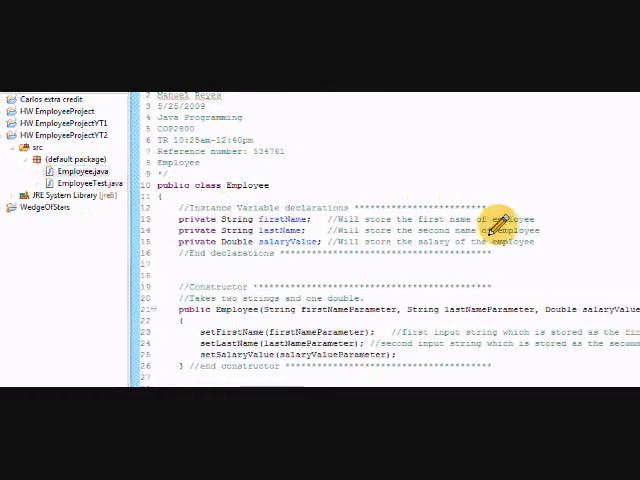
scroll("down", 3)
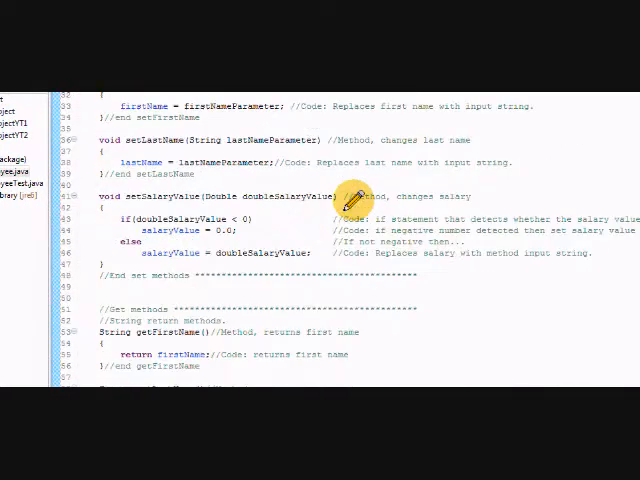
scroll("up", 3)
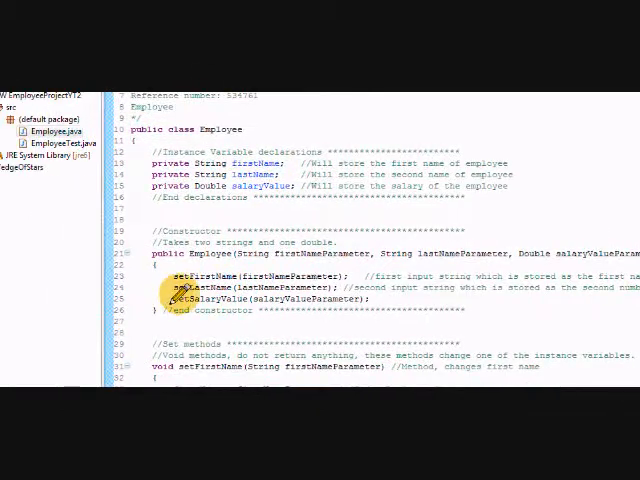
mouse_move(322, 276)
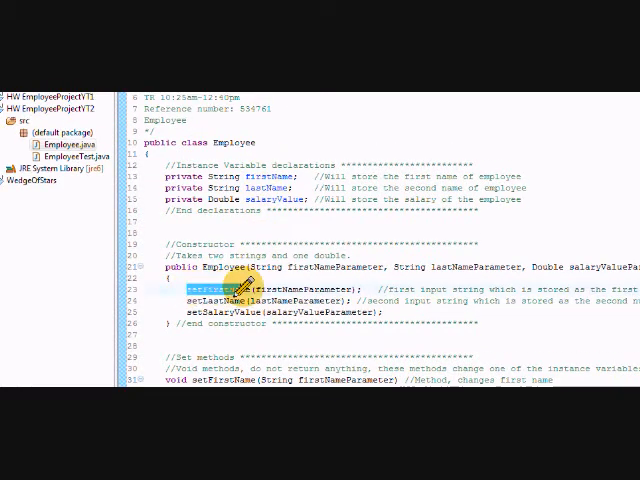
scroll("down", 3)
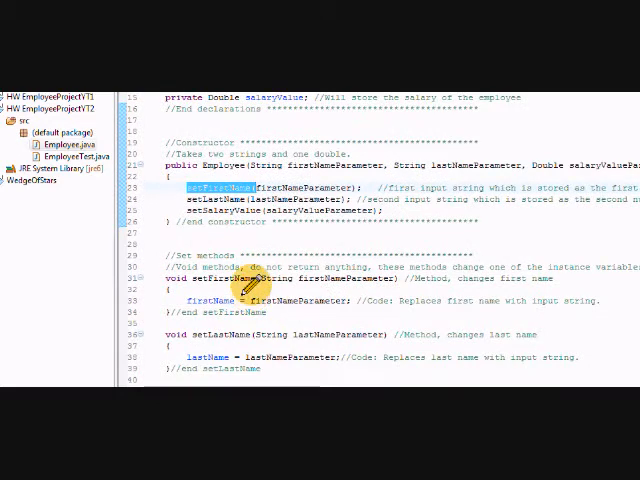
mouse_move(290, 304)
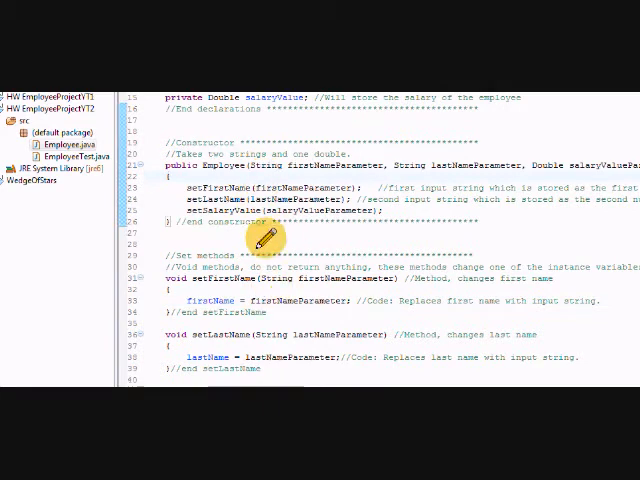
mouse_move(270, 300)
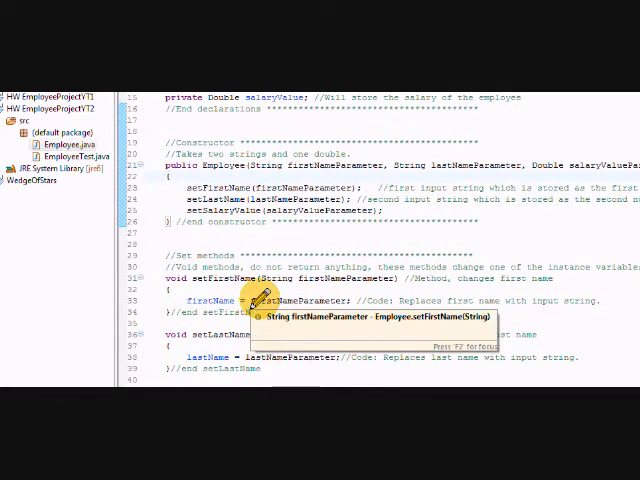
scroll("down", 3)
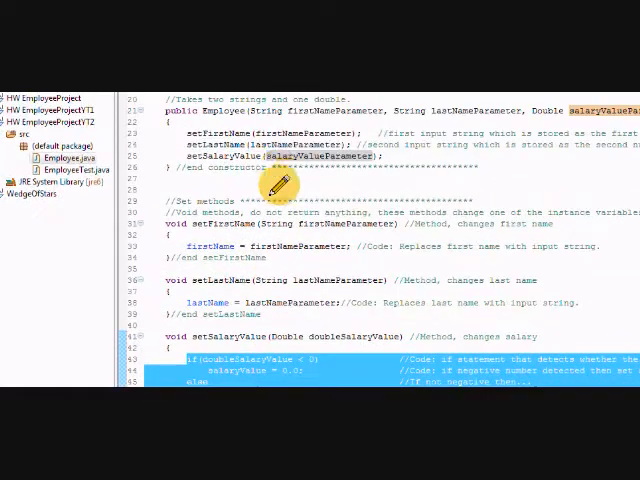
scroll("down", 3)
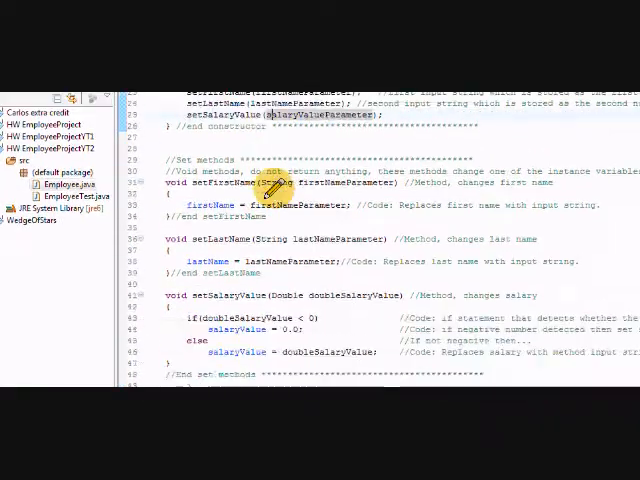
scroll("down", 3)
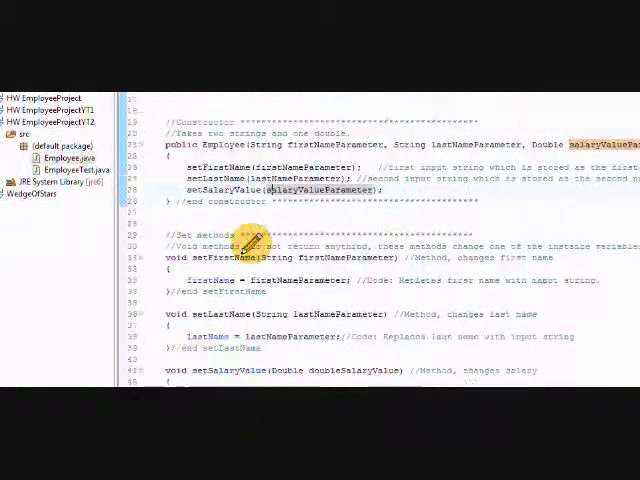
- Scroll through EmployeeTest's main method to the printStatement method and select a reference inside it
scroll("down", 3)
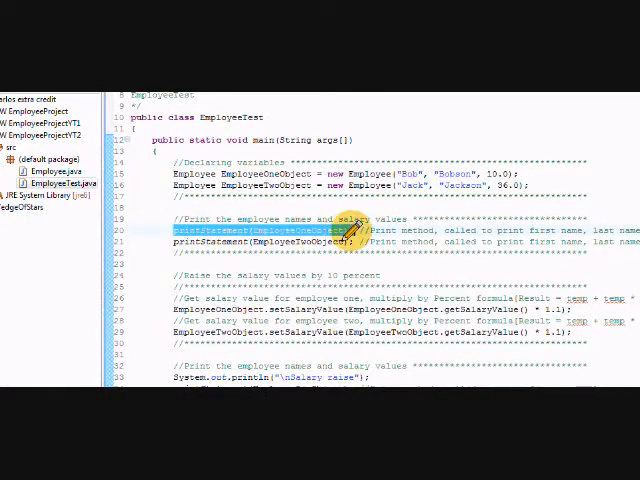
scroll("down", 3)
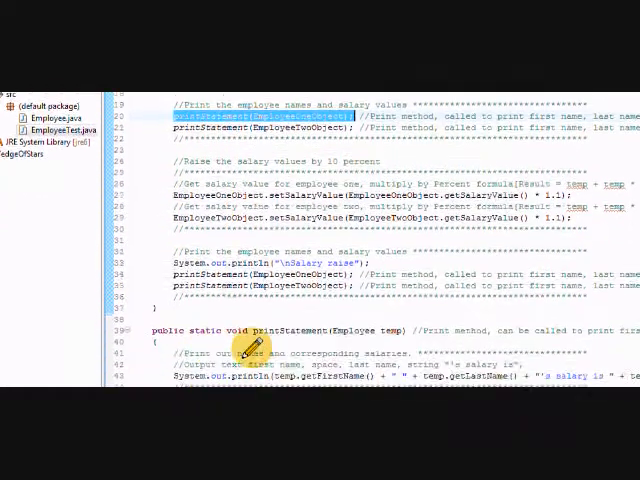
scroll("down", 3)
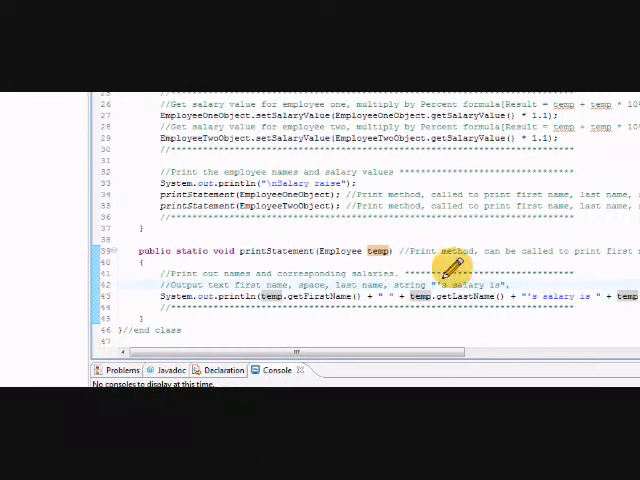
scroll("down", 3)
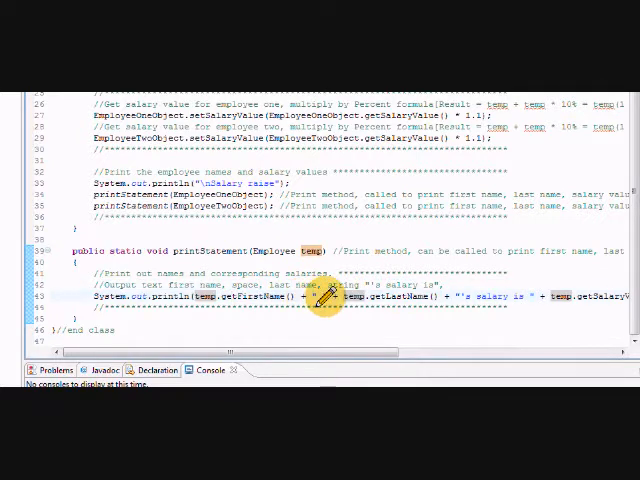
mouse_move(398, 300)
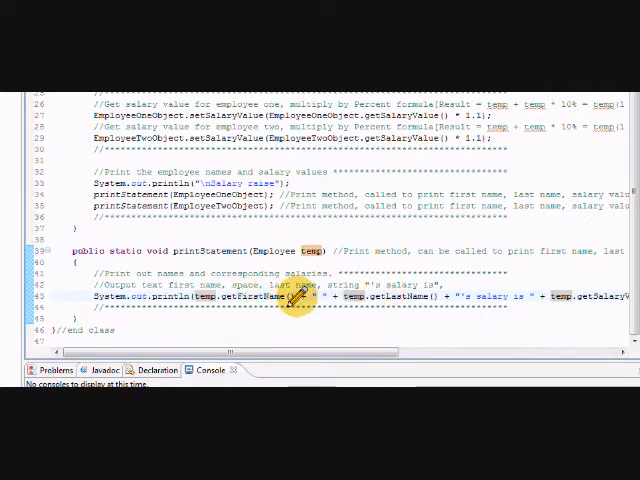
double_click(210, 298)
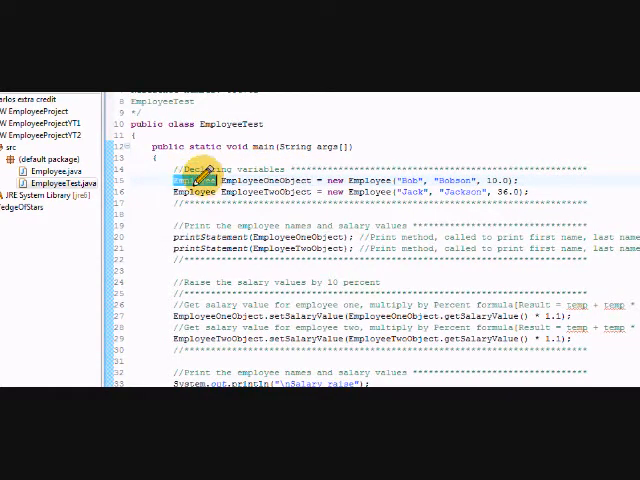
scroll("down", 3)
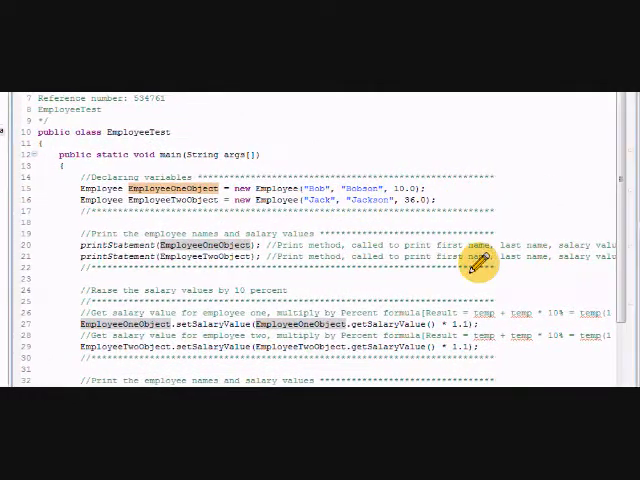
scroll("down", 3)
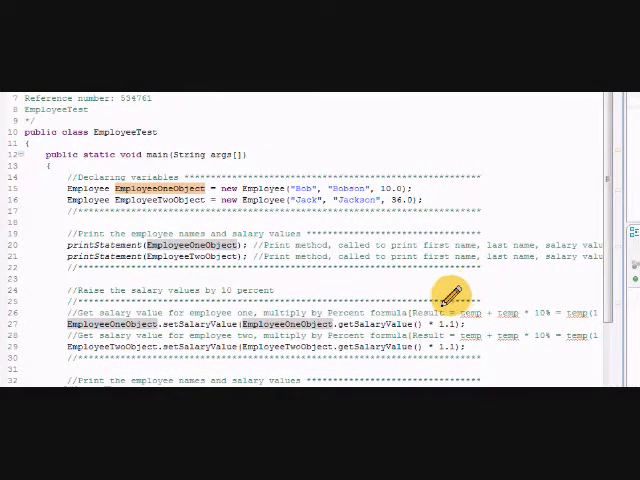